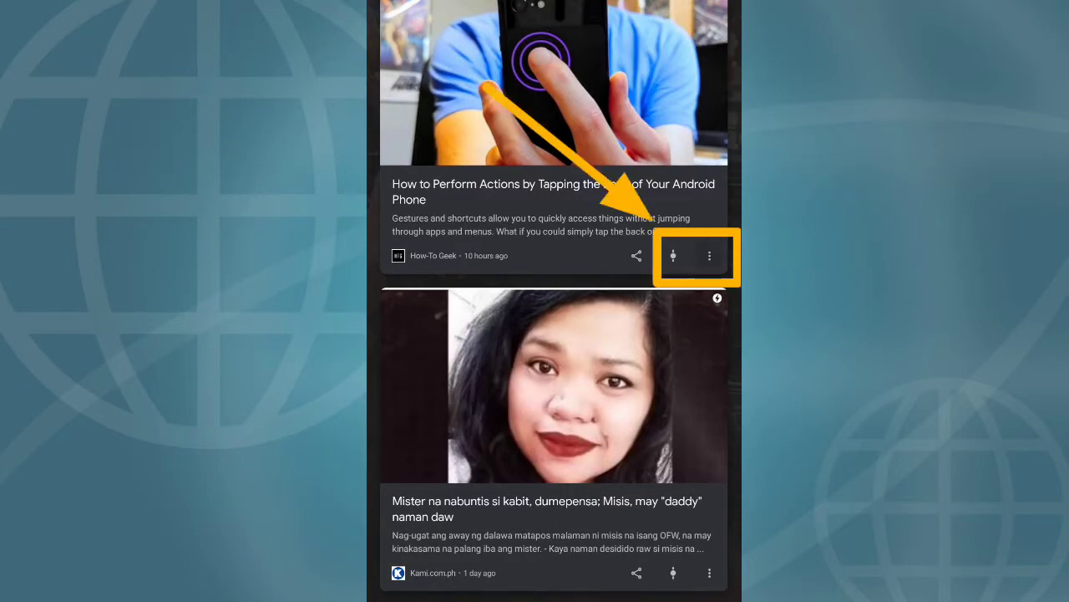
# Hide all Discover stories from Washington Post using the North Korea story's menu
pyautogui.click(709, 256)
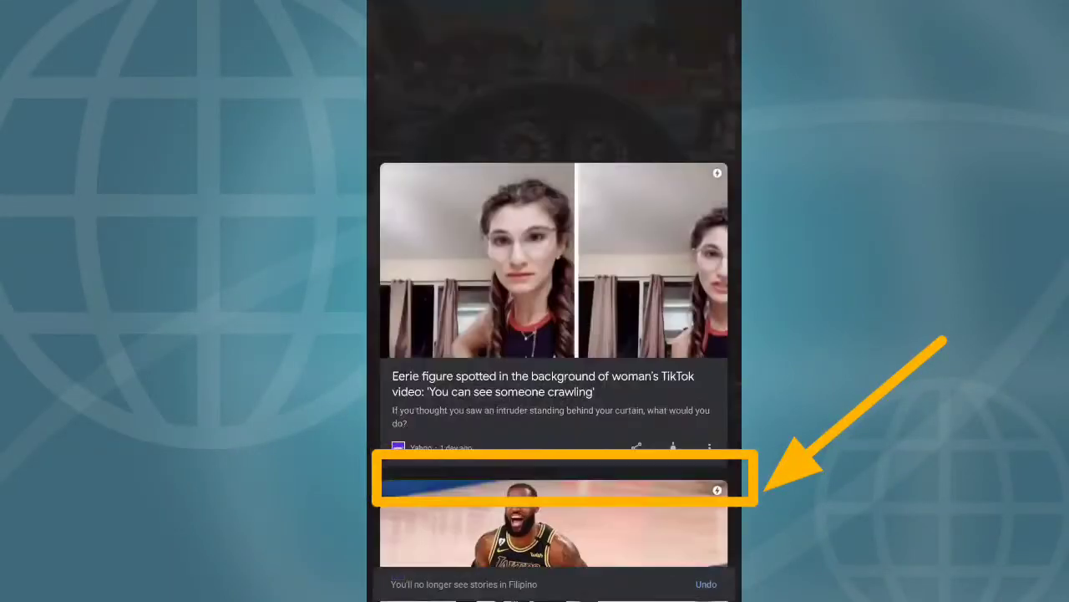
pyautogui.scroll(3)
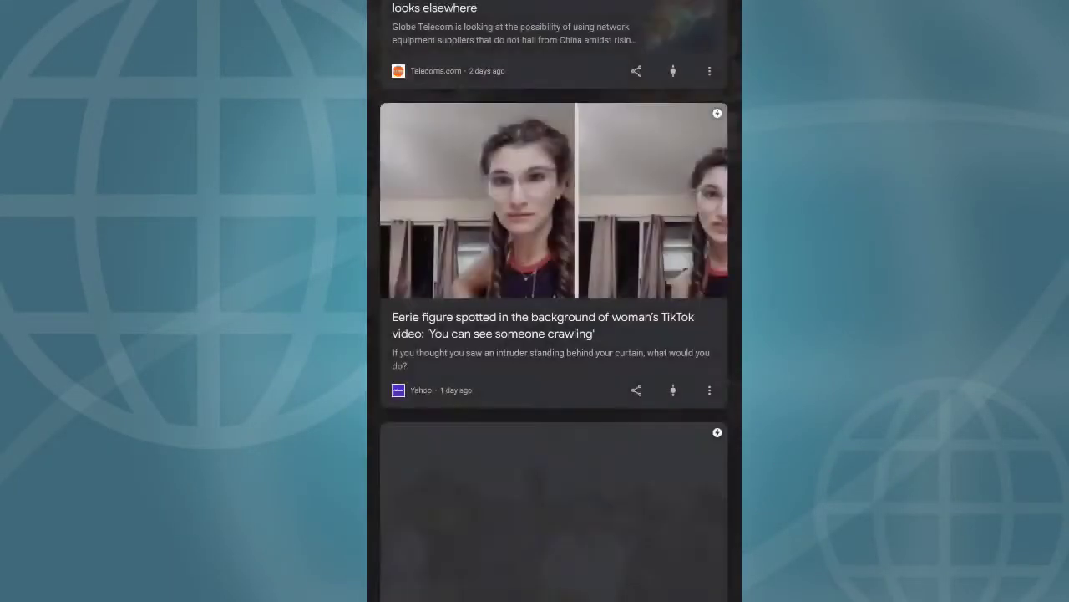
pyautogui.click(709, 391)
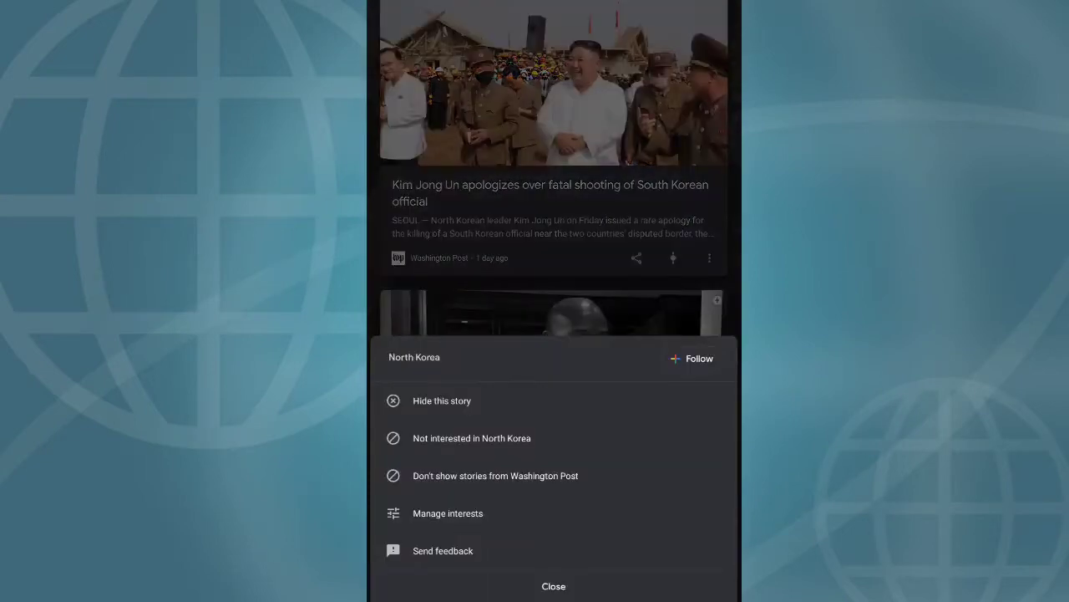
pyautogui.click(495, 475)
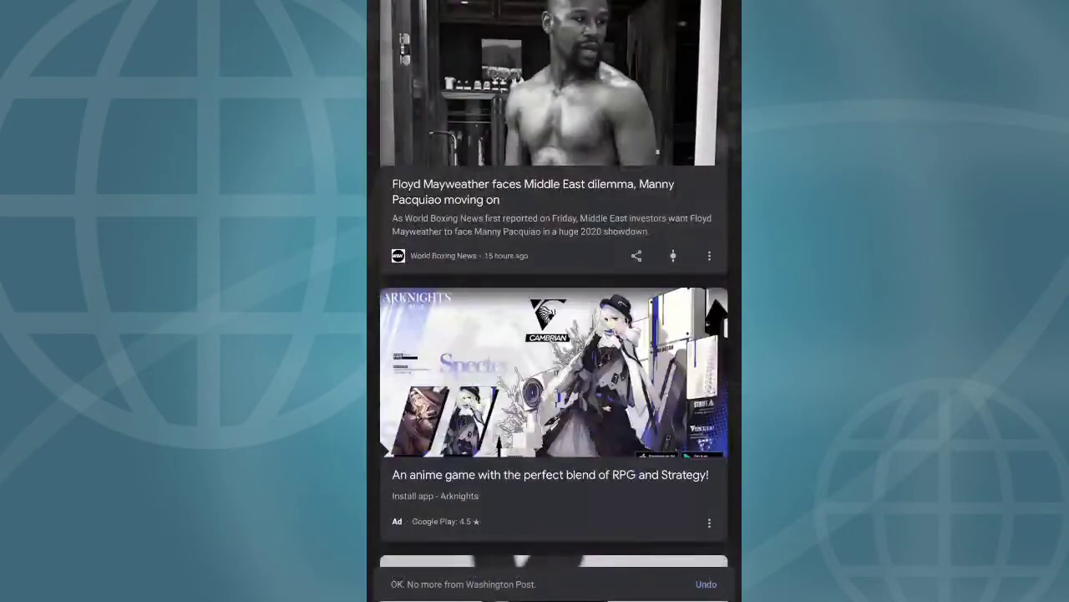
# Mark the Justin Bieber story and the fried rice recipes story as not interested
pyautogui.click(710, 256)
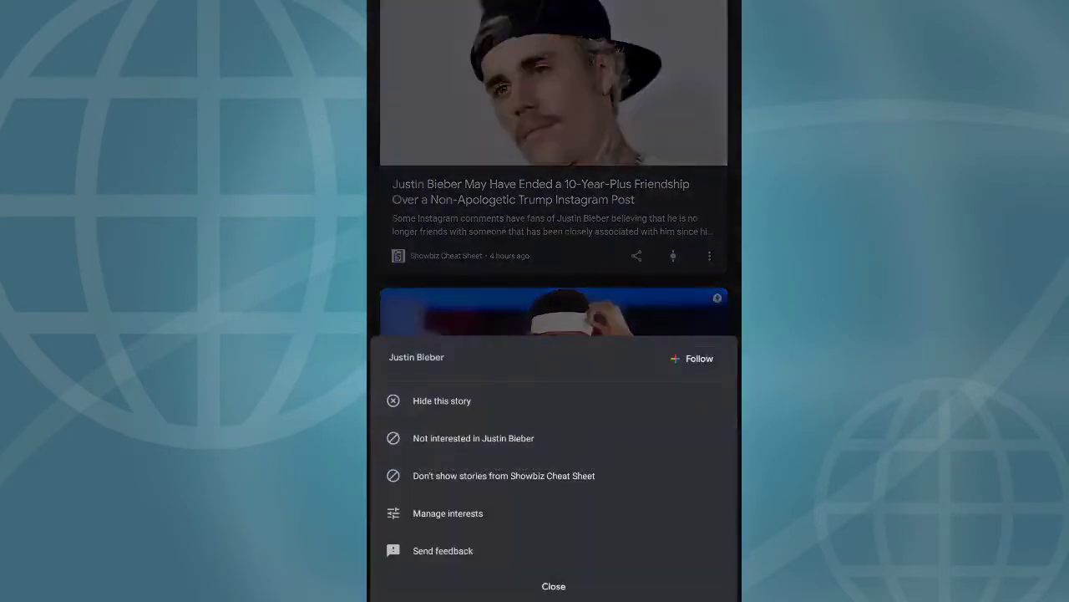
pyautogui.click(504, 475)
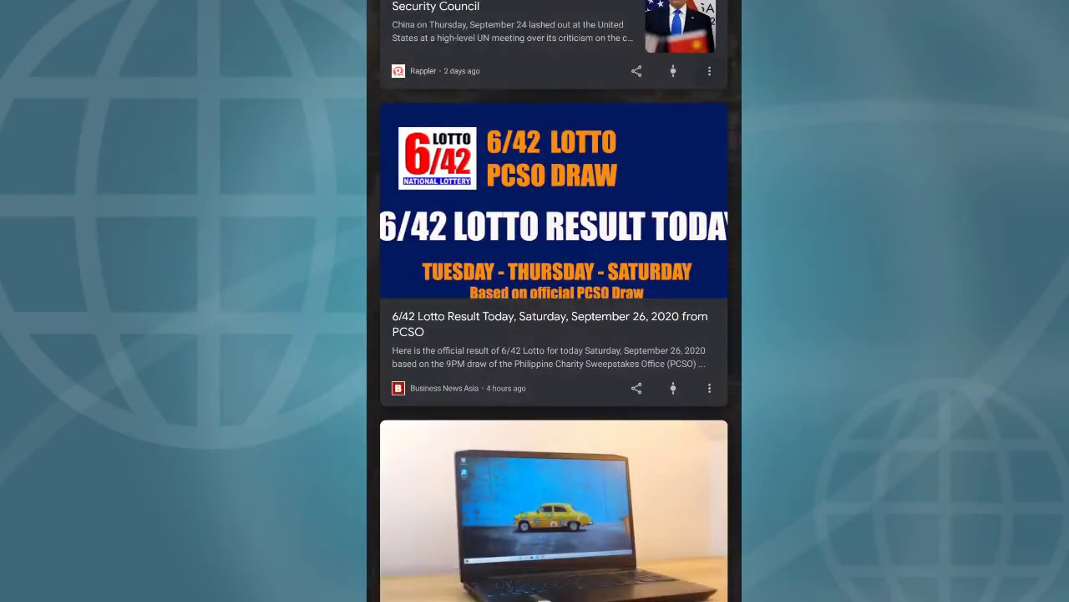
pyautogui.scroll(-3)
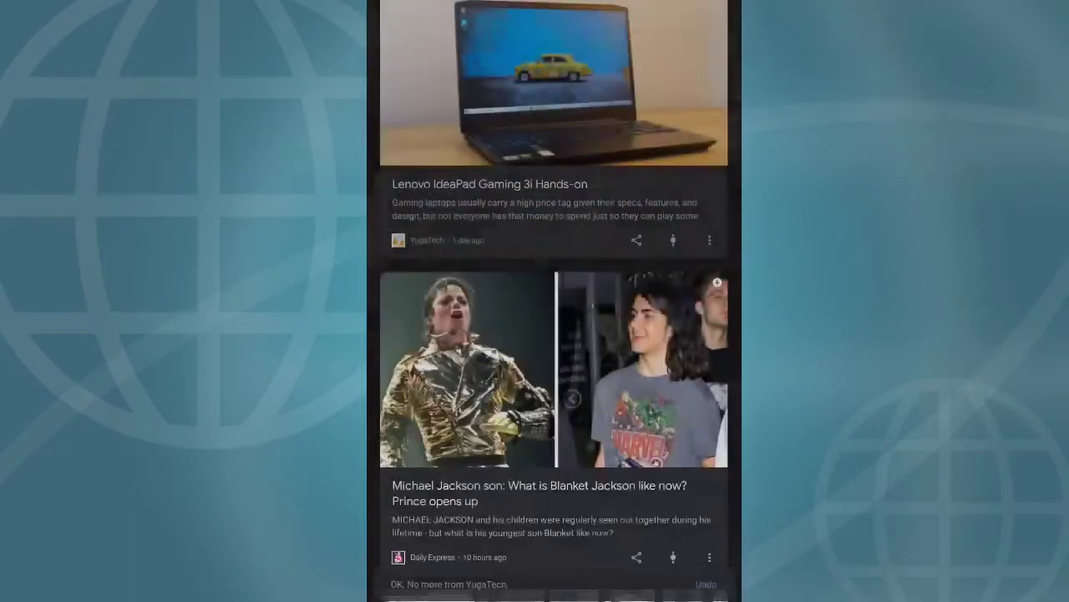
pyautogui.click(709, 556)
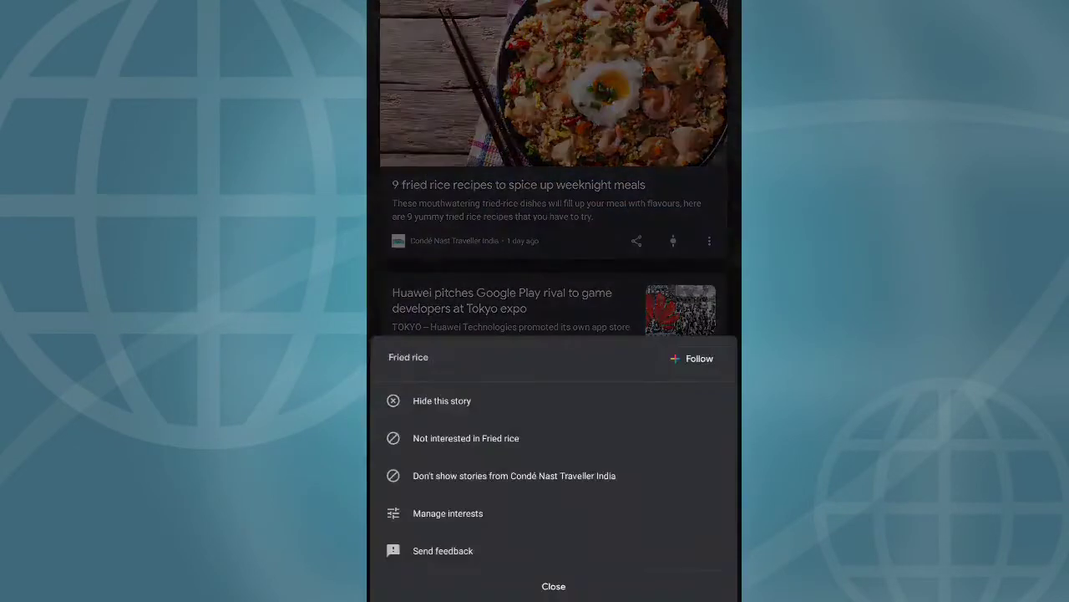
pyautogui.click(553, 586)
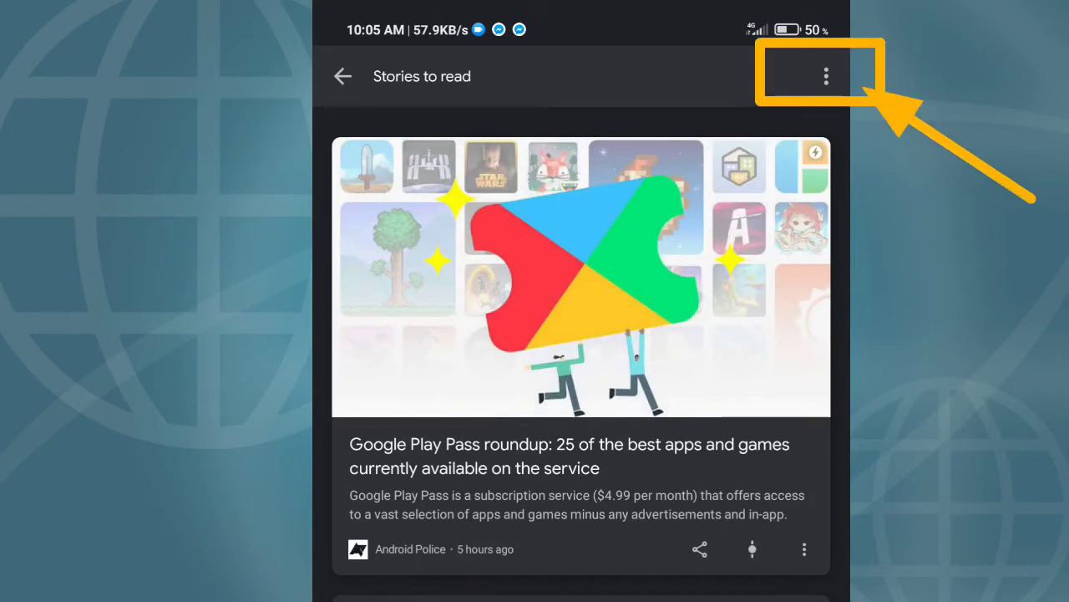
# Switch off all Google app notifications from the feed's settings
pyautogui.click(826, 76)
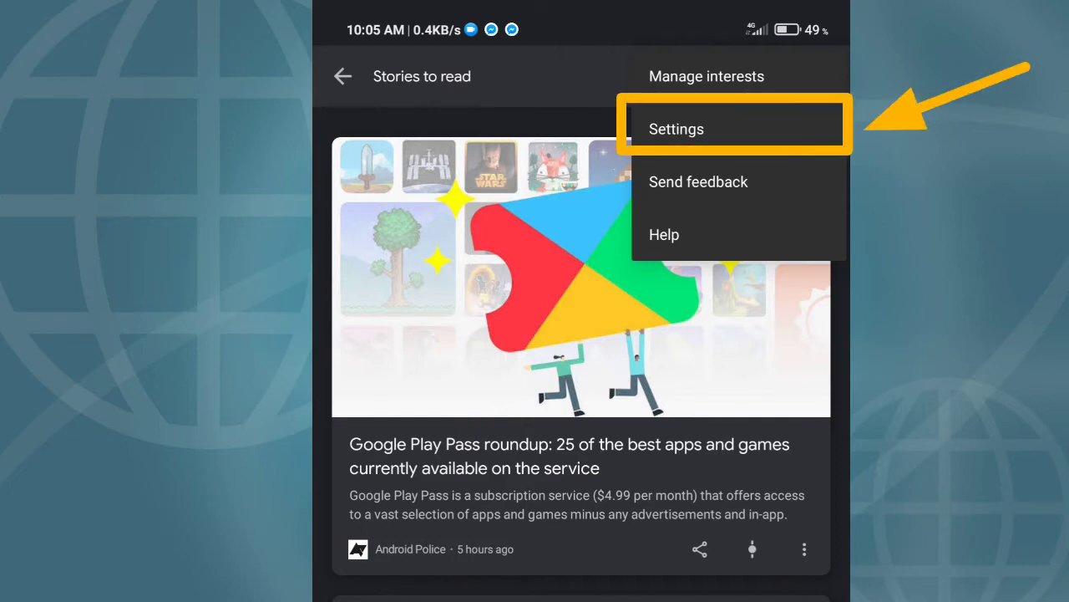
pyautogui.click(676, 129)
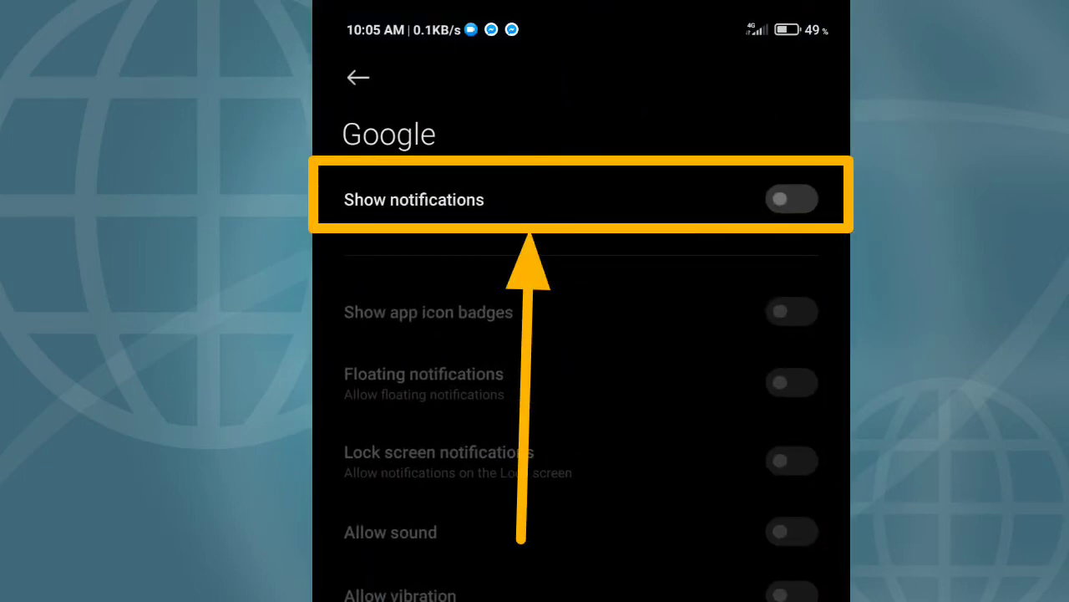
pyautogui.click(791, 198)
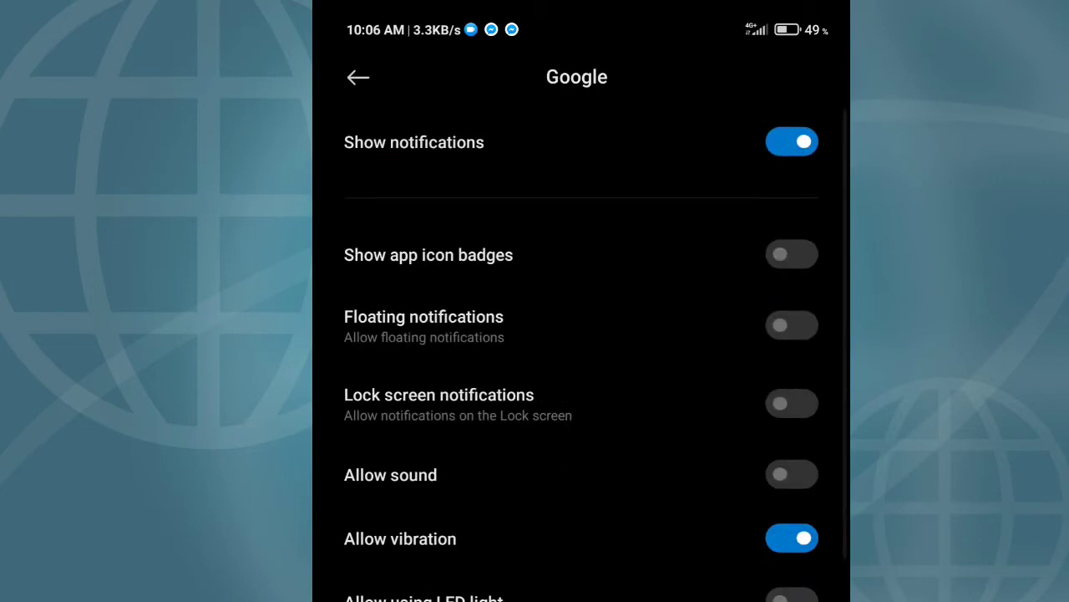
pyautogui.click(791, 142)
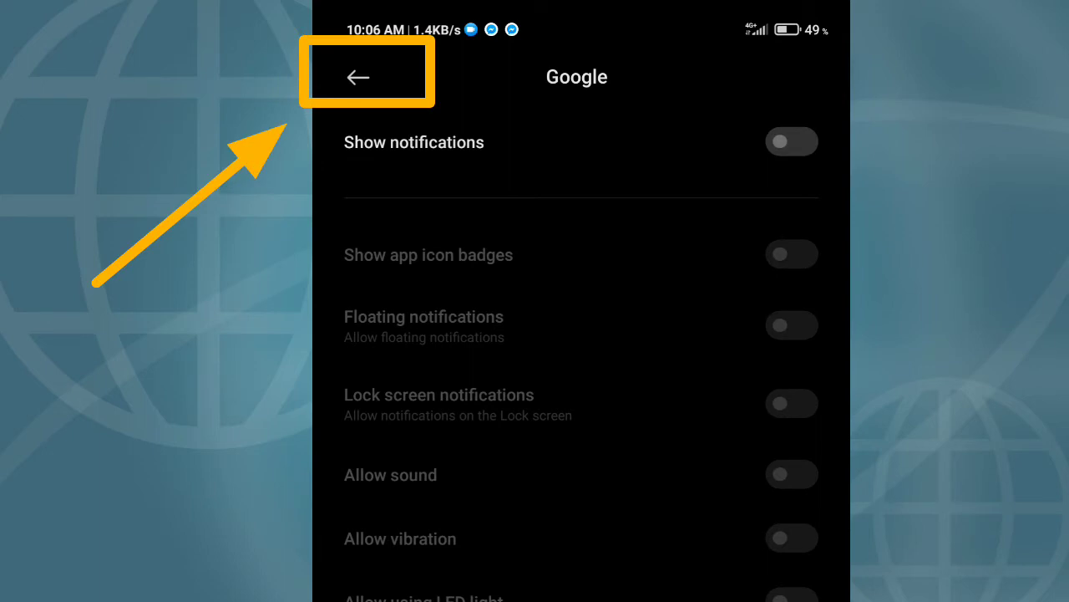
# In General settings, disable Recent pages, Discover and autocomplete with trending searches
pyautogui.click(359, 76)
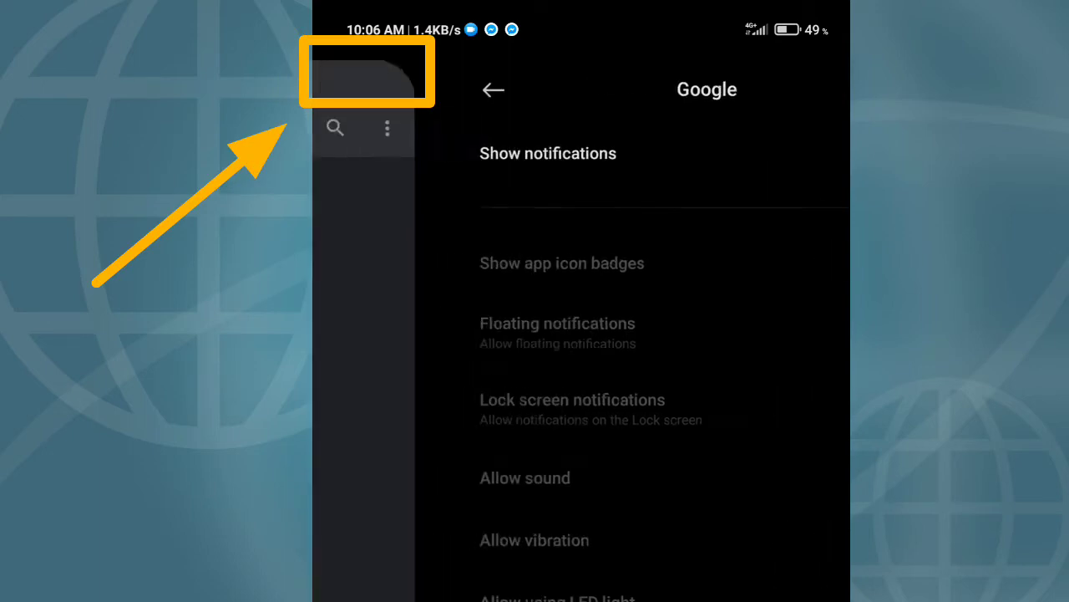
pyautogui.click(493, 90)
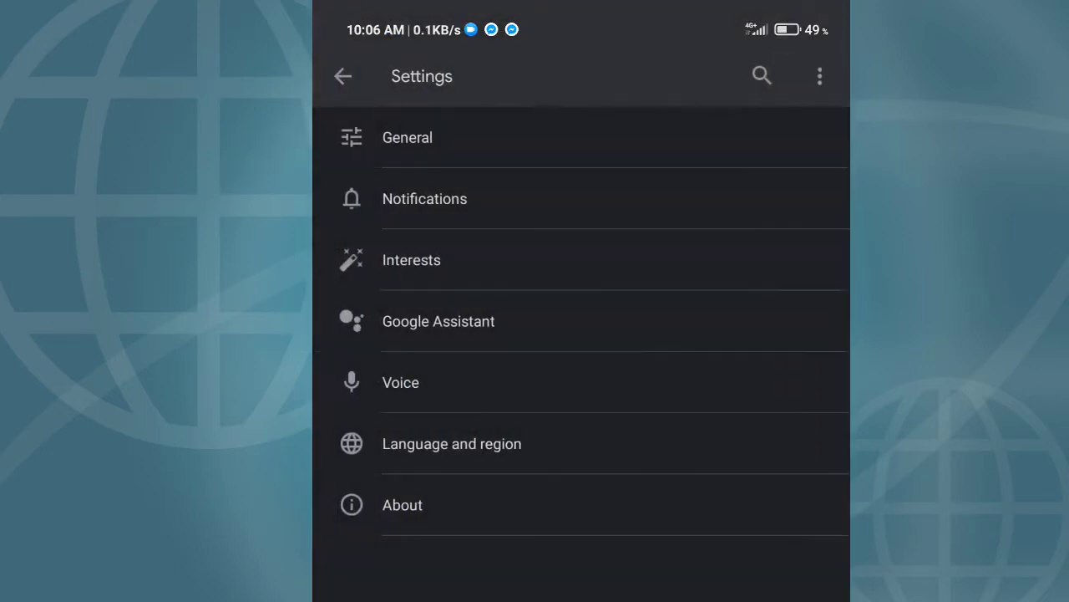
pyautogui.click(407, 137)
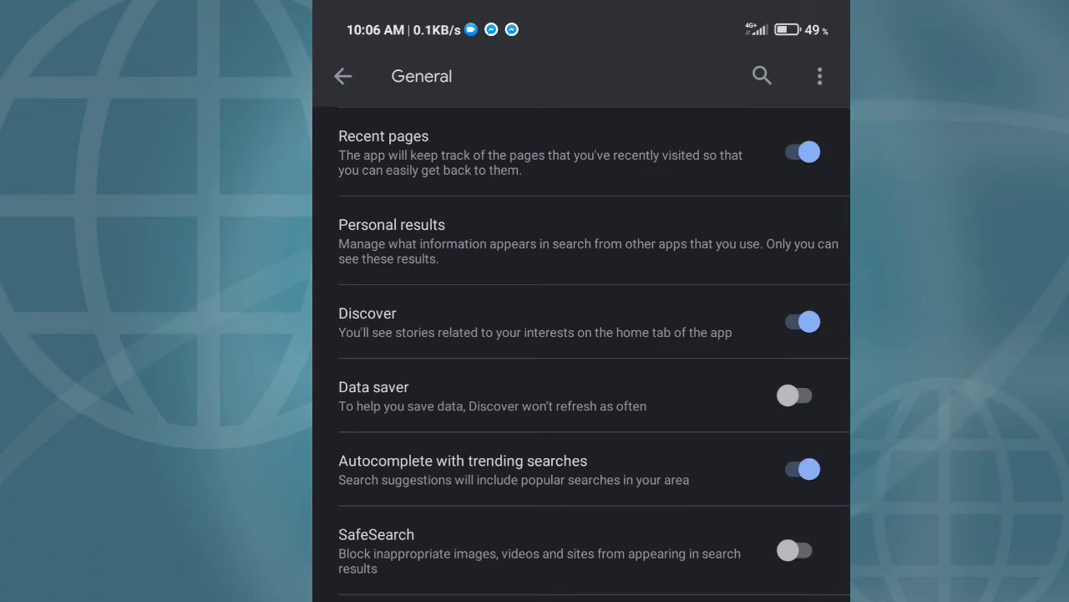
pyautogui.click(801, 152)
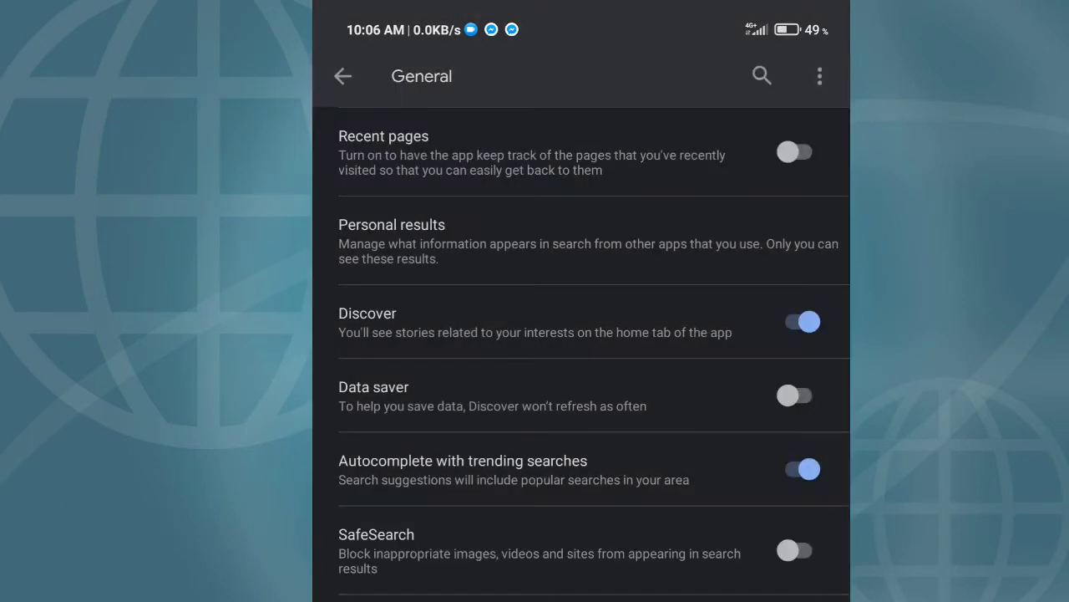
pyautogui.click(802, 321)
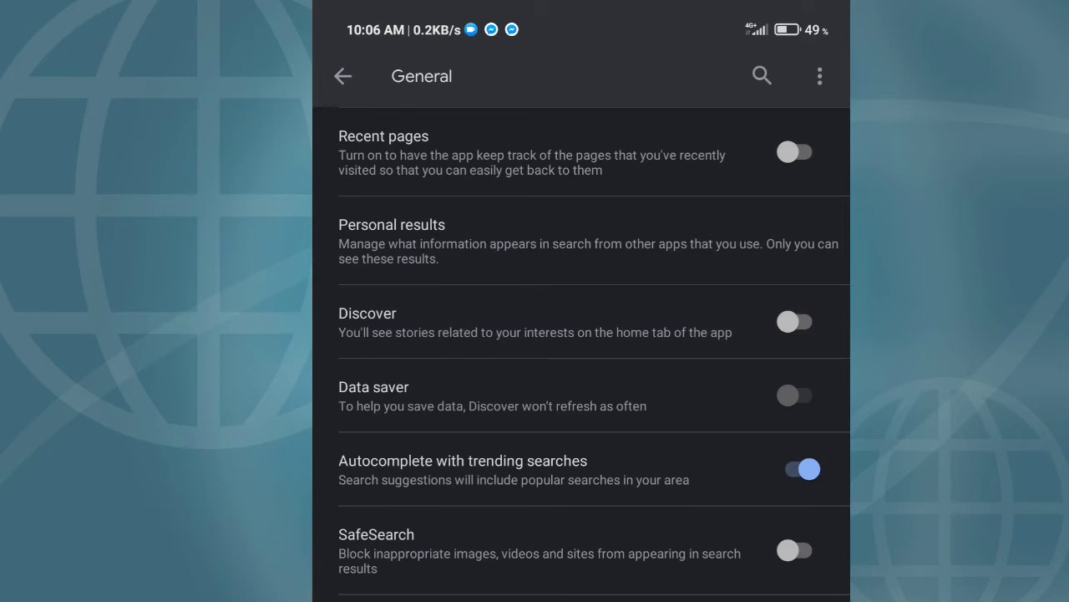
pyautogui.click(795, 468)
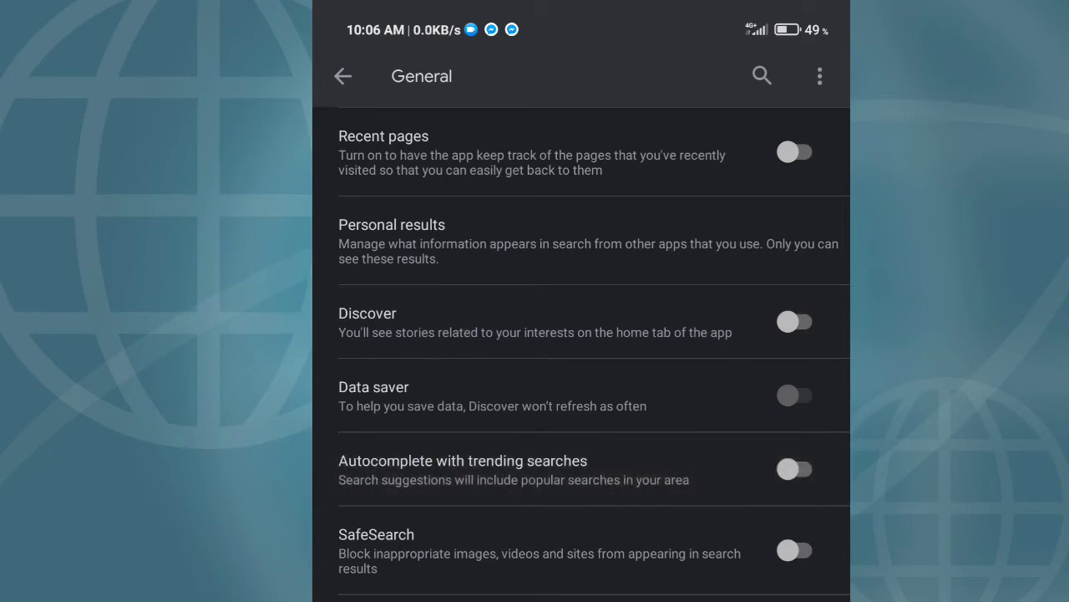
# Disable retrying offline searches, then return to the Google home feed
pyautogui.scroll(-3)
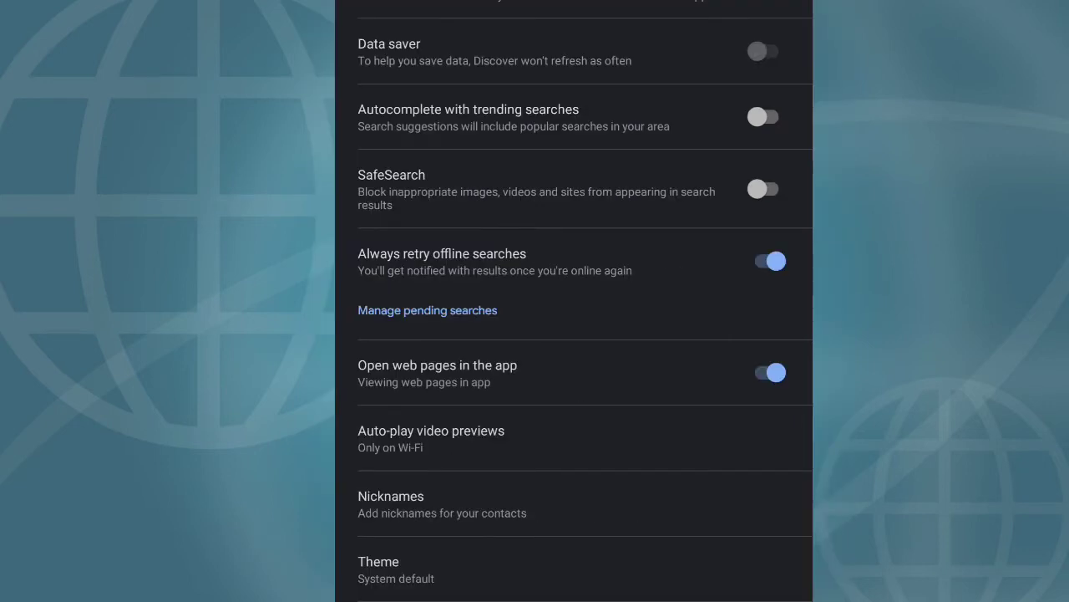
pyautogui.click(763, 261)
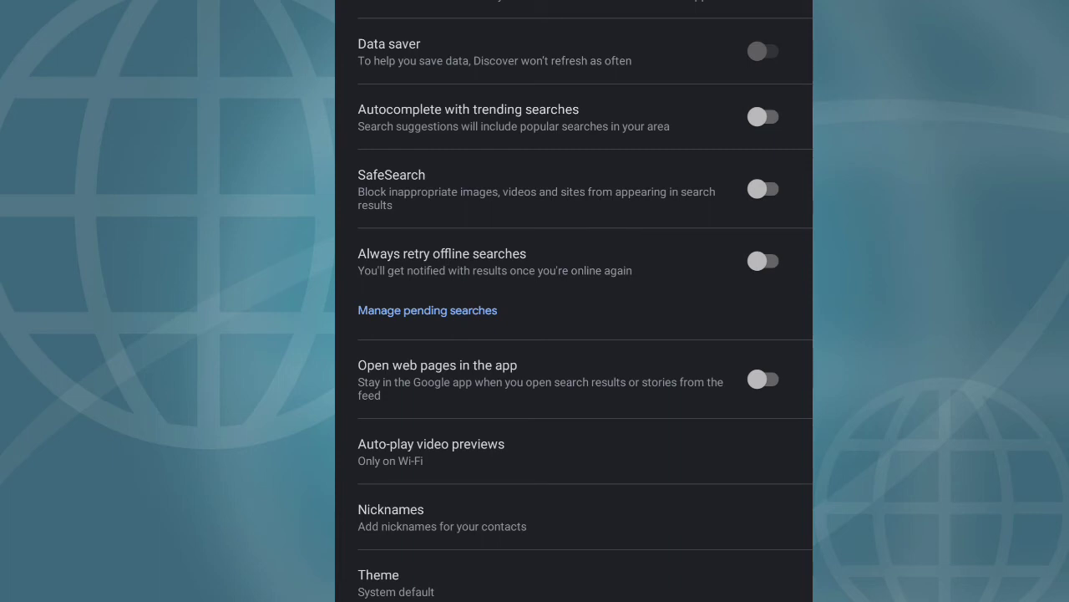
pyautogui.scroll(-3)
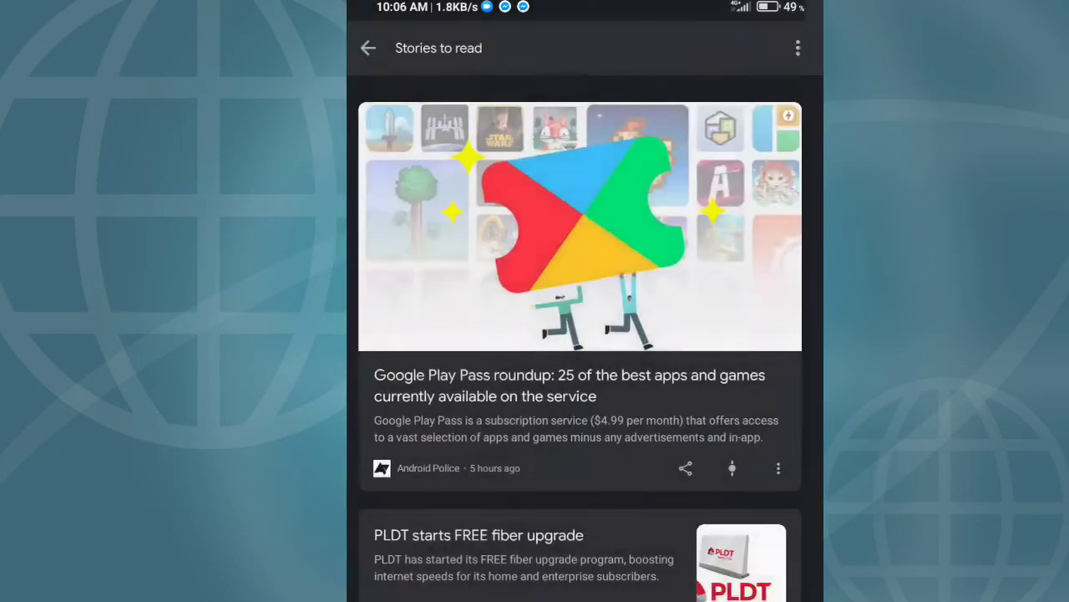
pyautogui.click(367, 48)
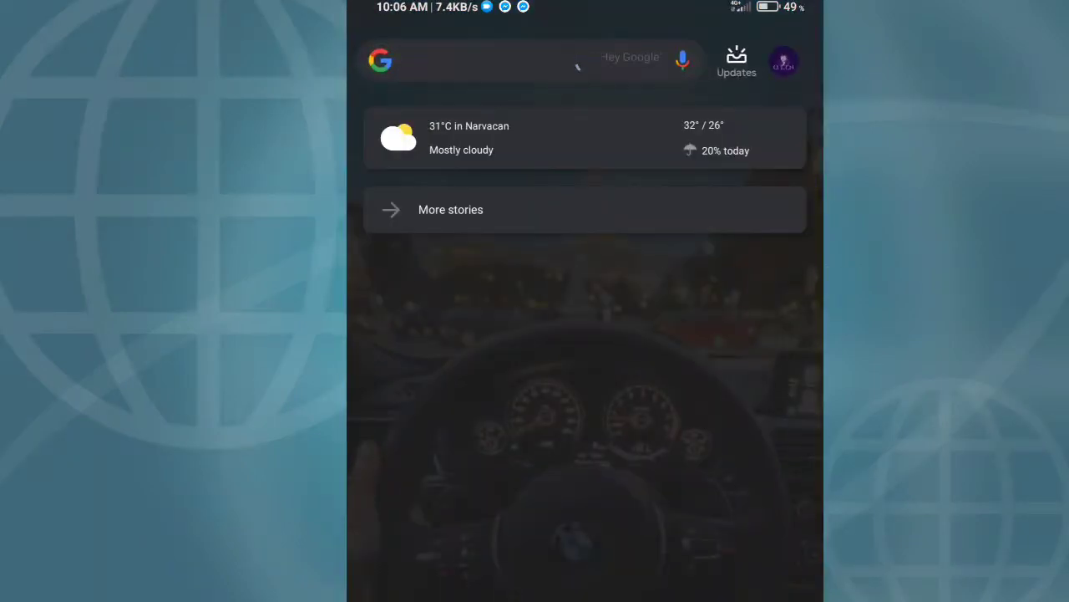